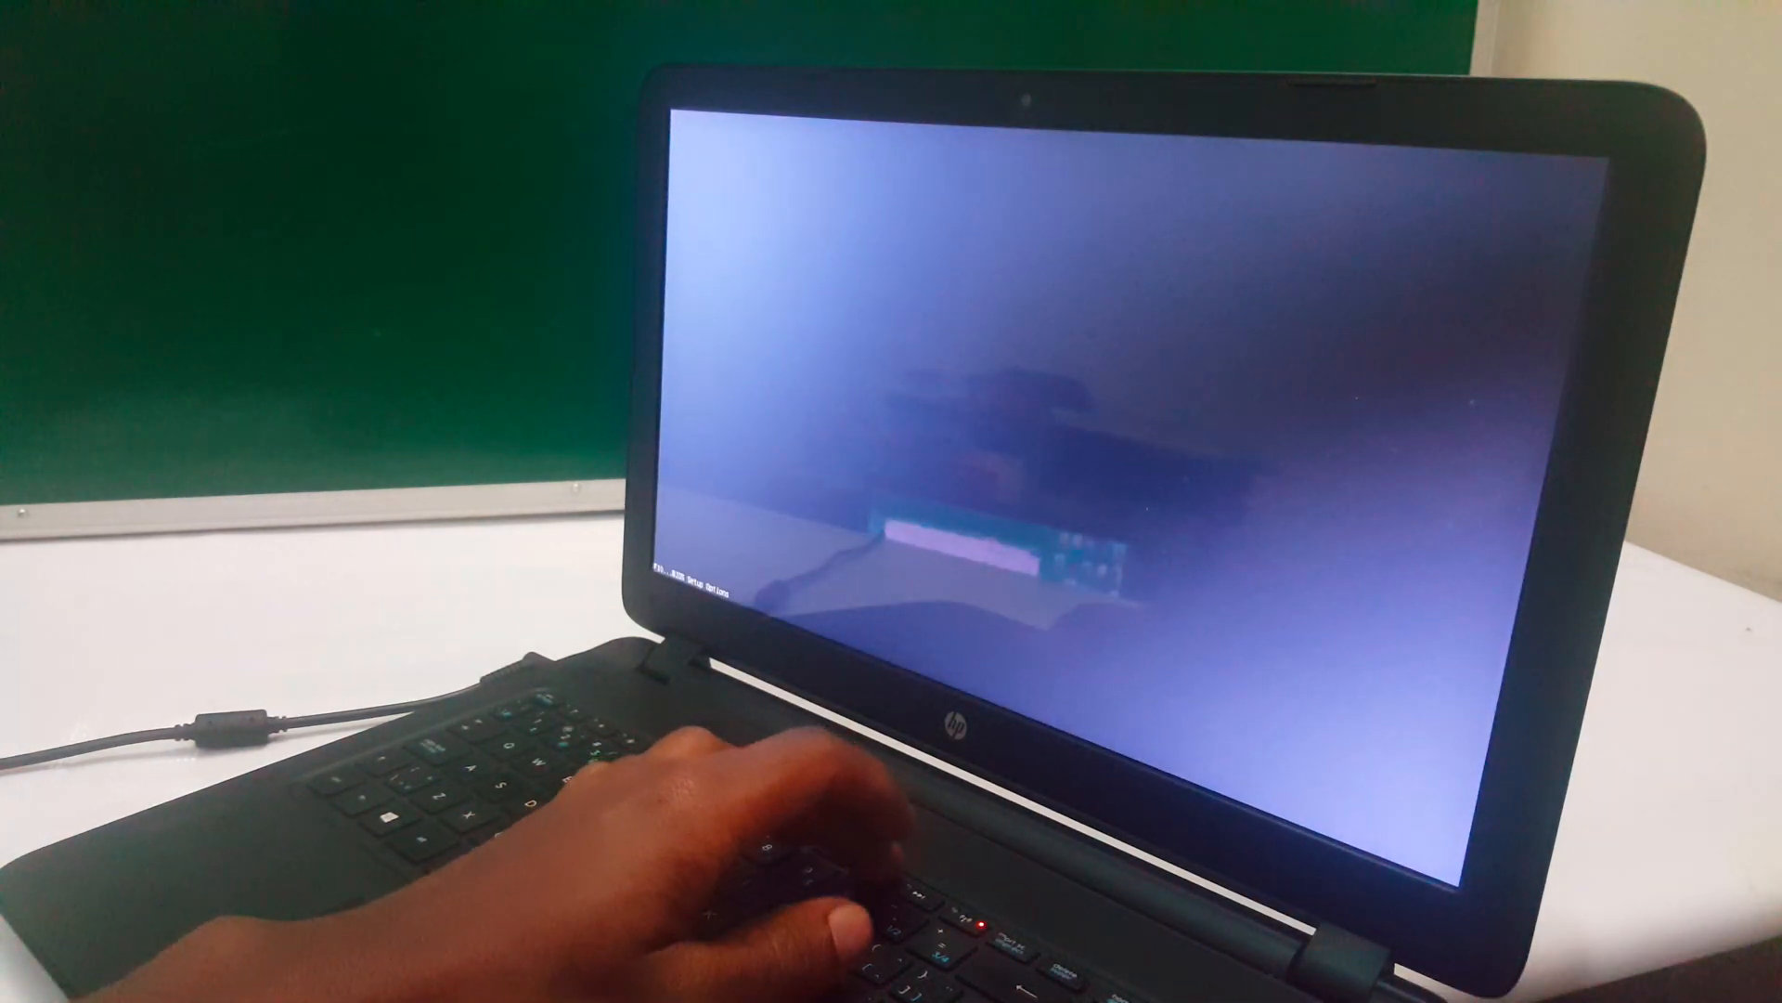
Interrupt the HP startup with F10 to reach the BIOS setup
key("F10")
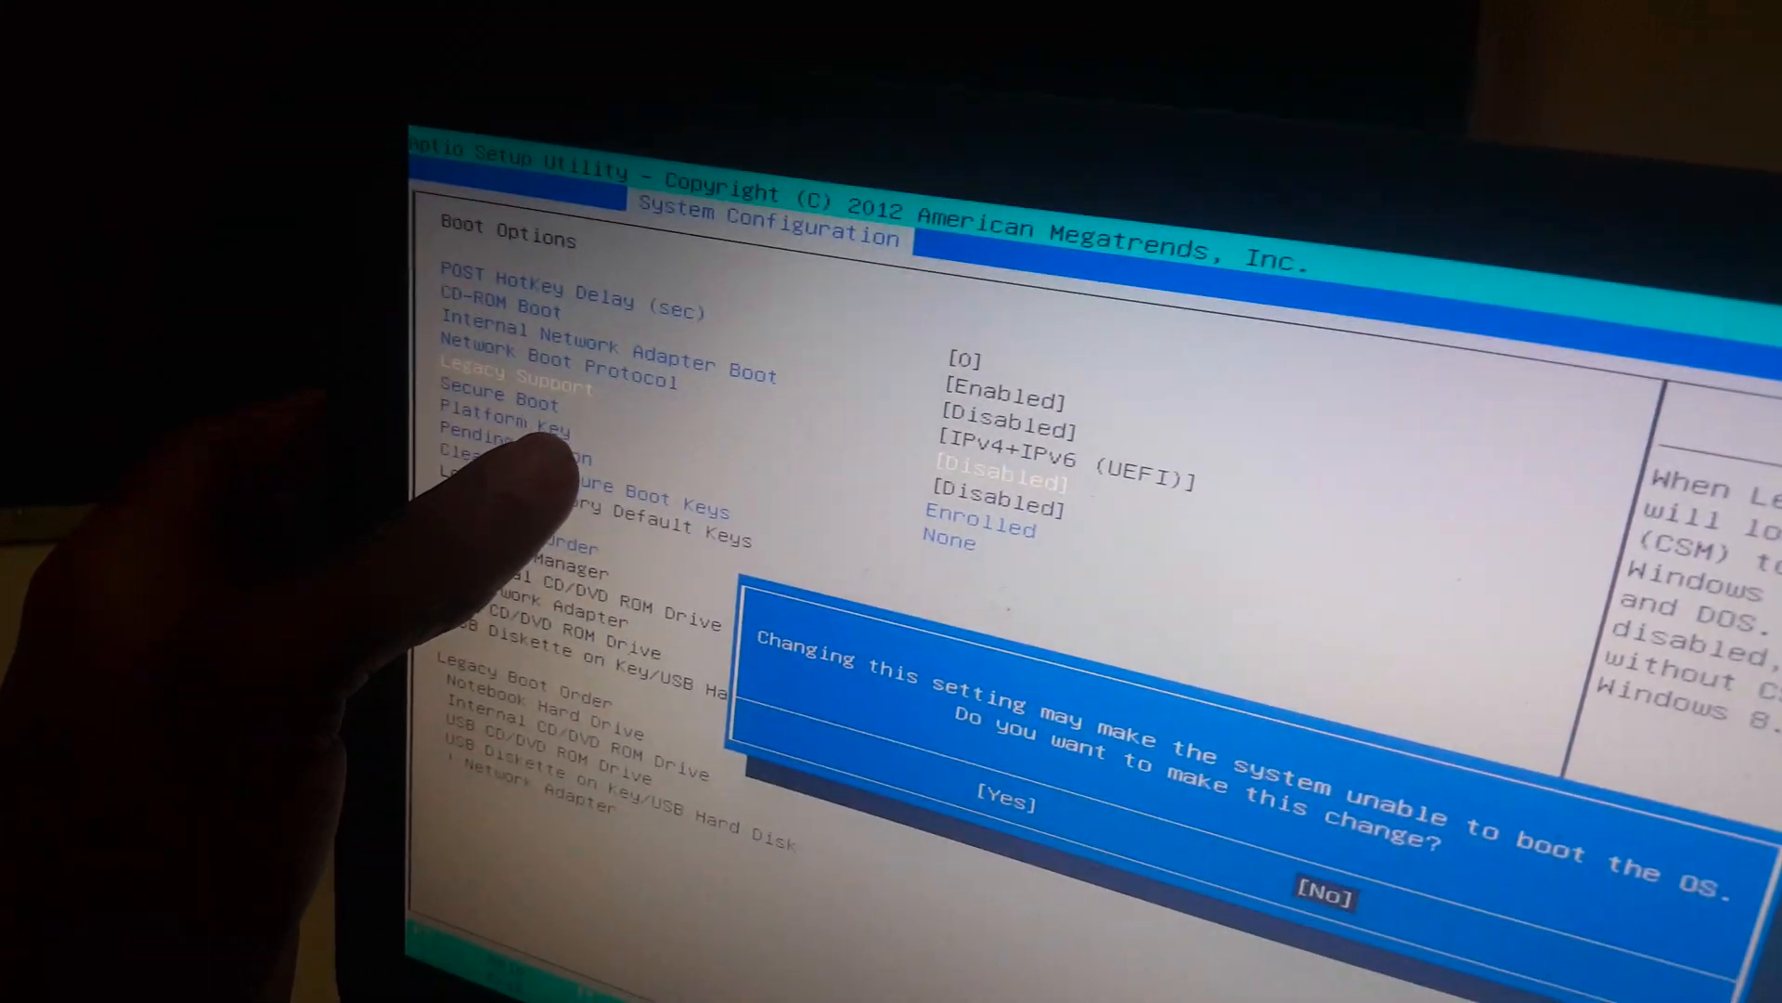
Confirm Yes on the boot warning so Legacy Support becomes Enabled
left_click(1006, 796)
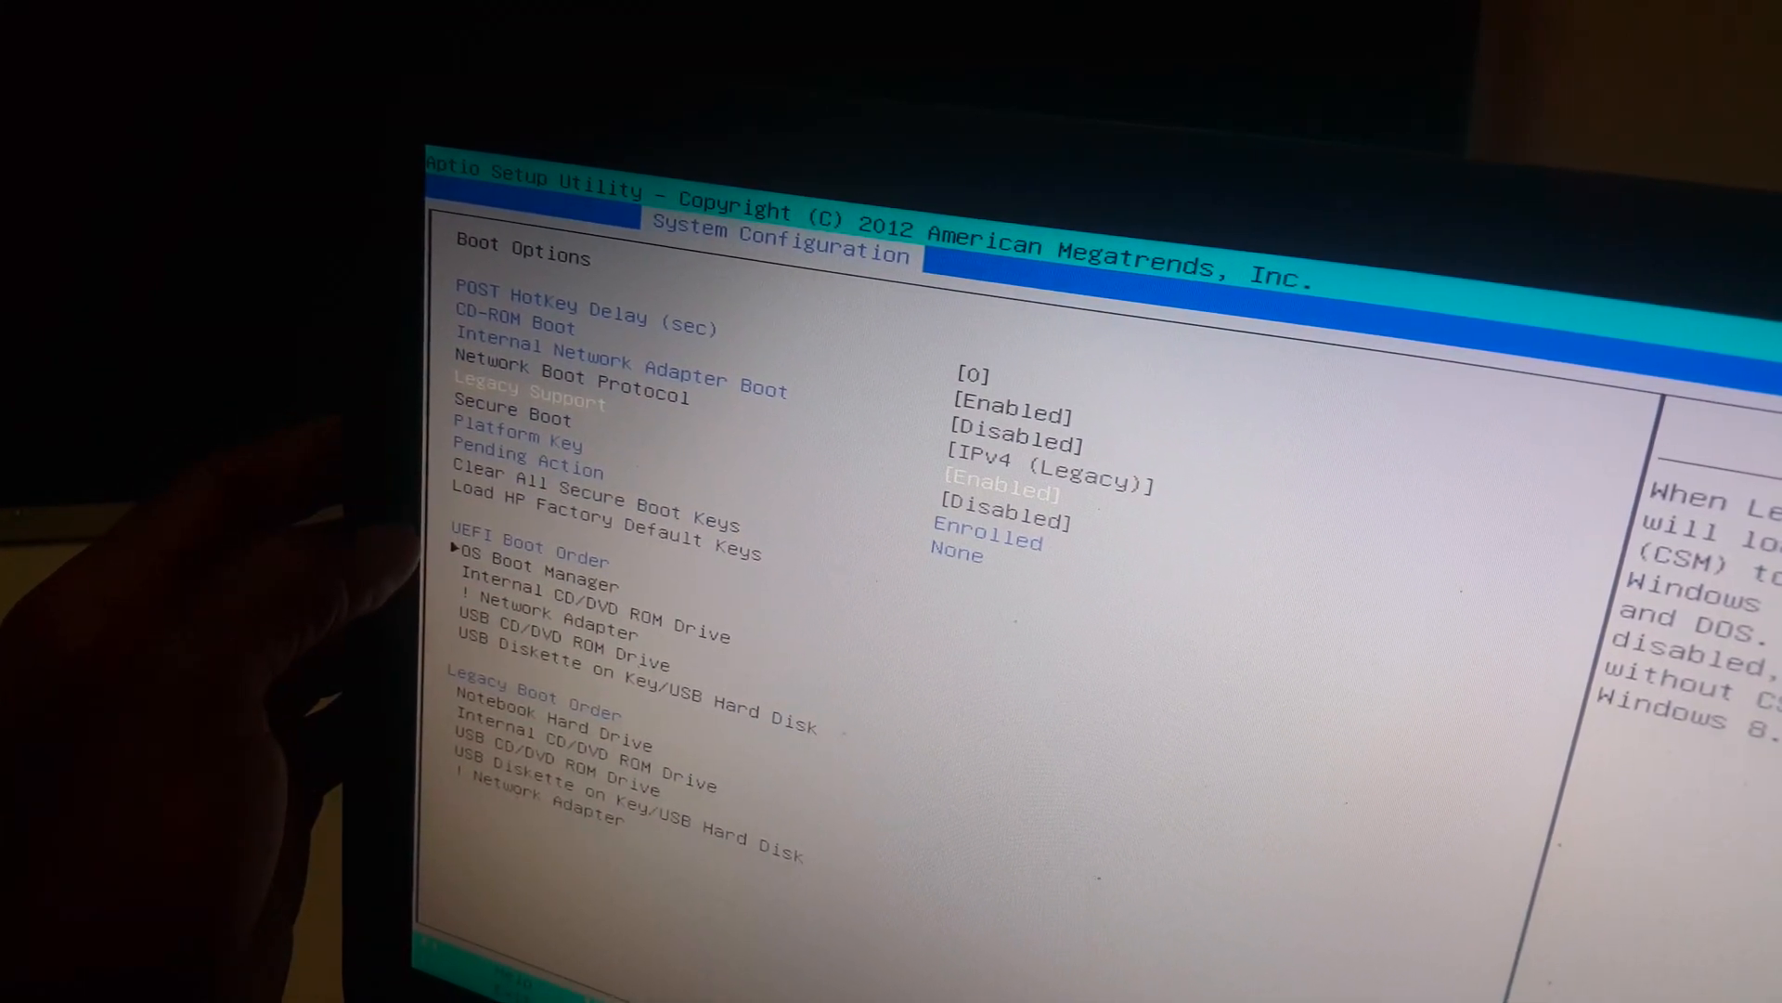
Choose Yes at the F10 Exit Saving Changes prompt to restart into Windows
key("F10")
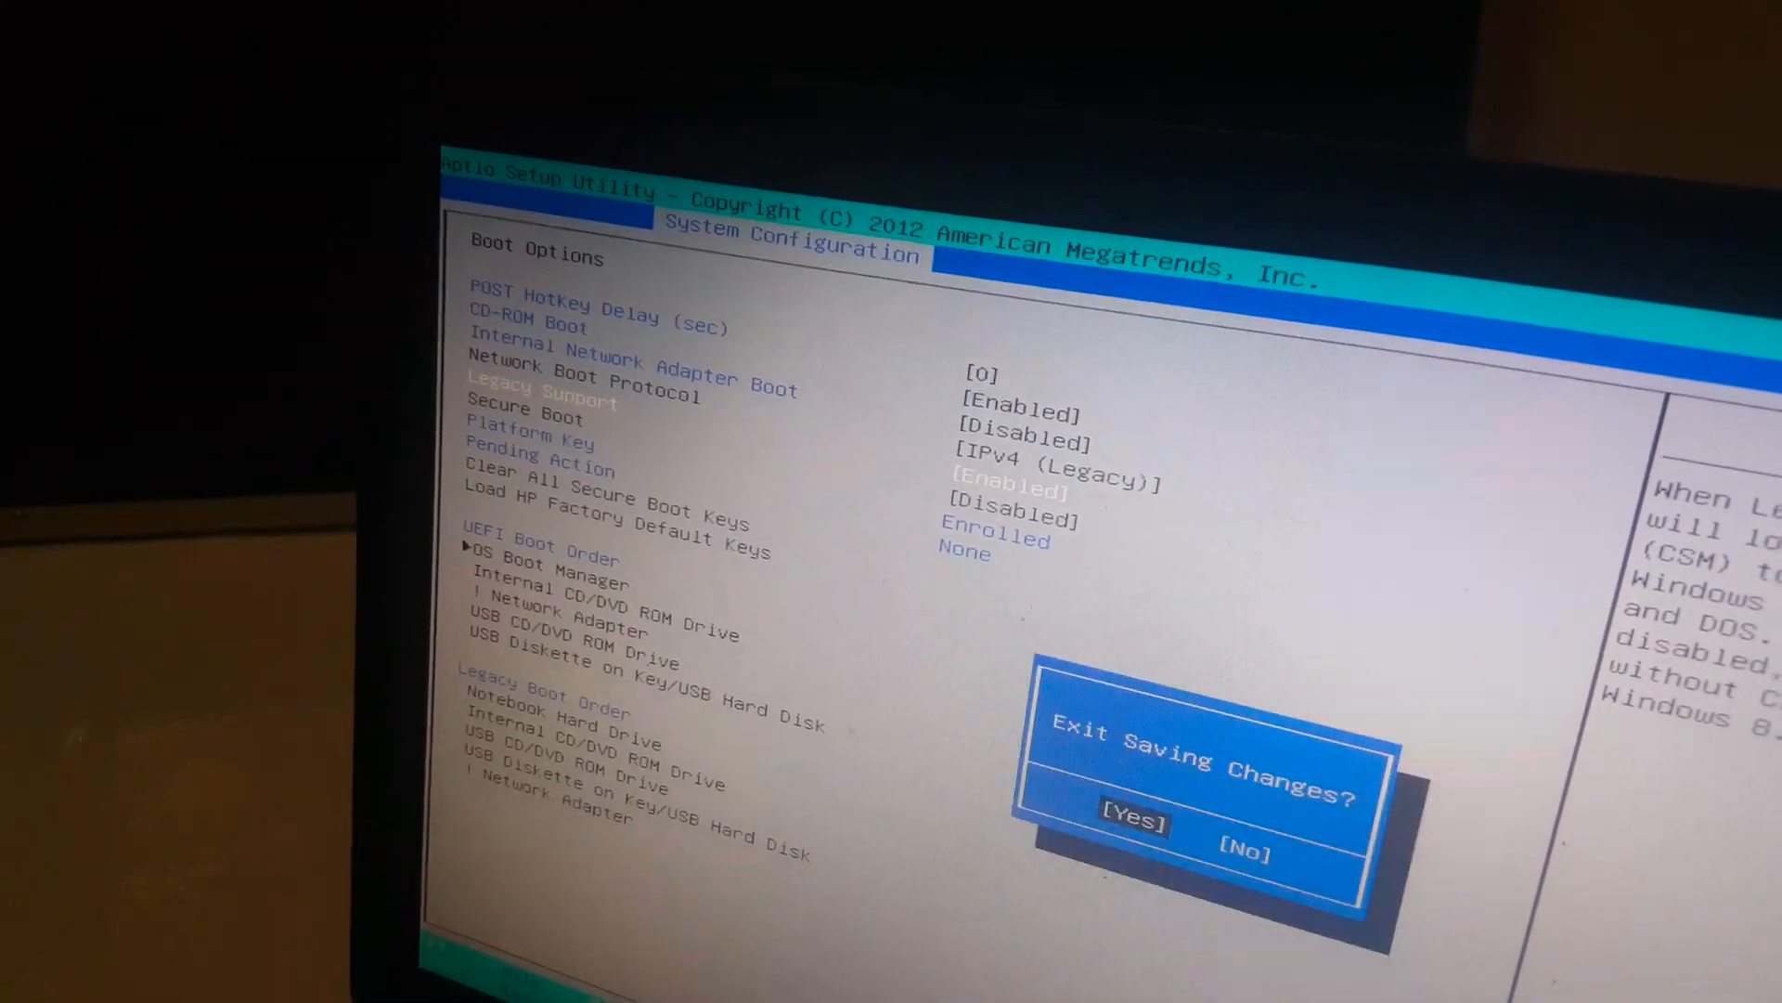
left_click(1131, 820)
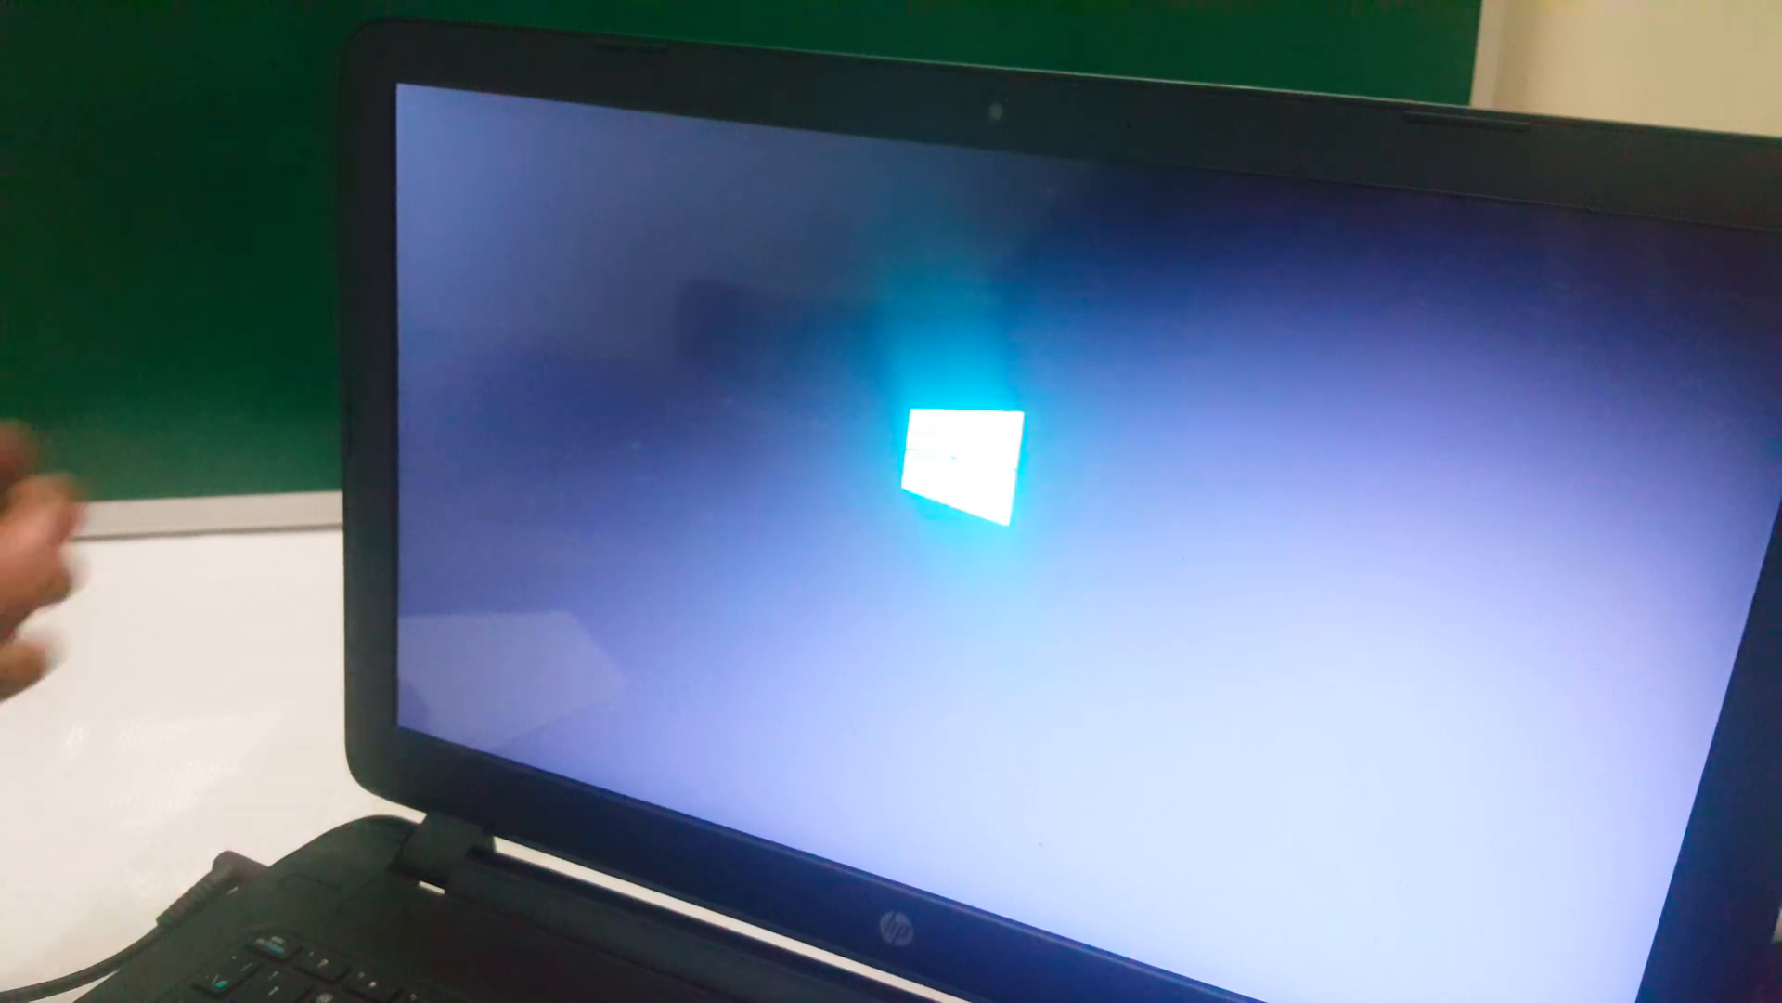